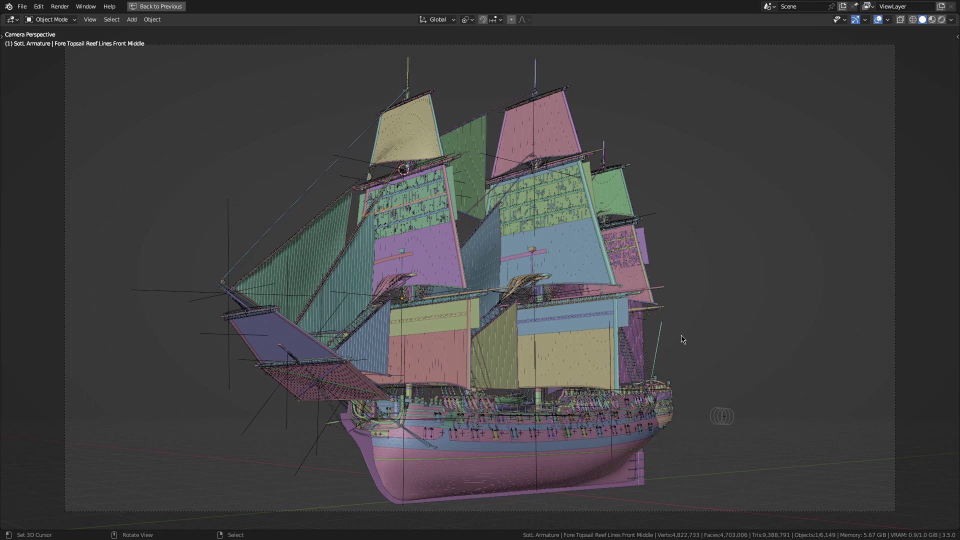
pyautogui.moveTo(350, 346)
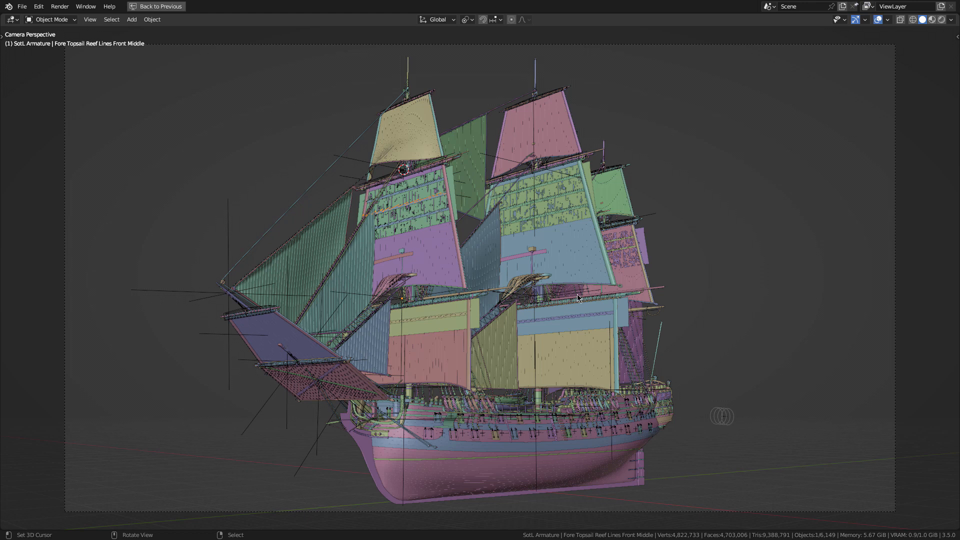
pyautogui.moveTo(88, 373)
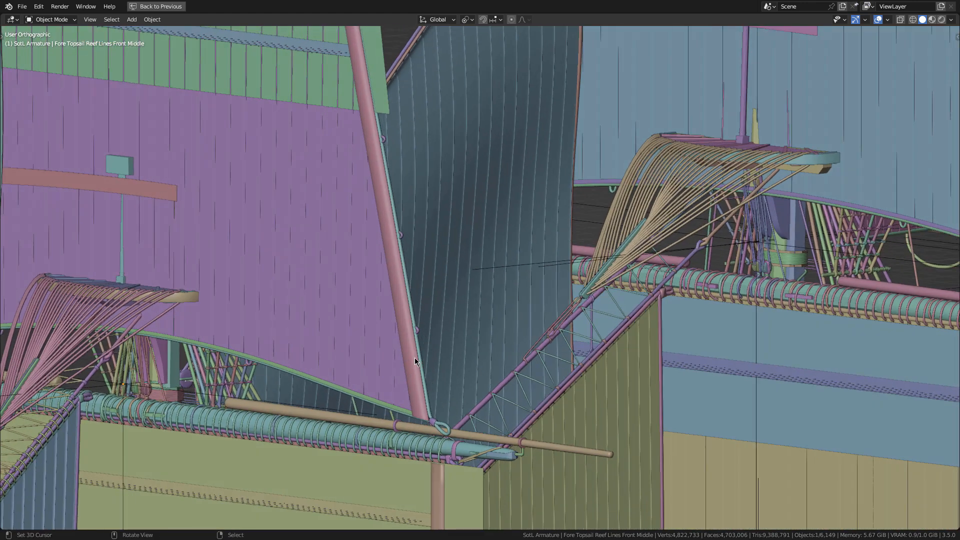
# - Orbit over the sails and mast tops, close in on the hull deadeyes and select the sheath slot
pyautogui.moveTo(415, 361); pyautogui.dragTo(460, 421)
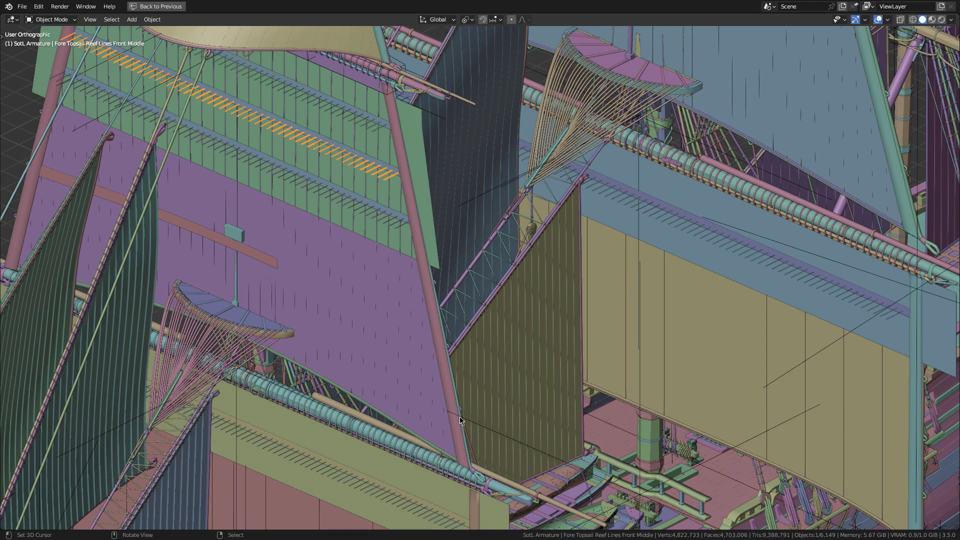
pyautogui.moveTo(459, 420); pyautogui.dragTo(563, 299)
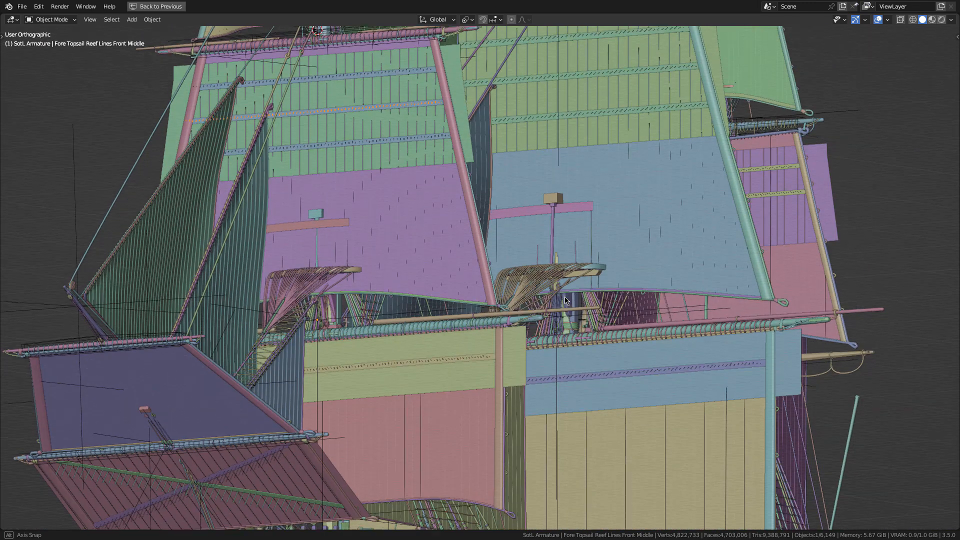
pyautogui.moveTo(550, 276); pyautogui.dragTo(554, 278)
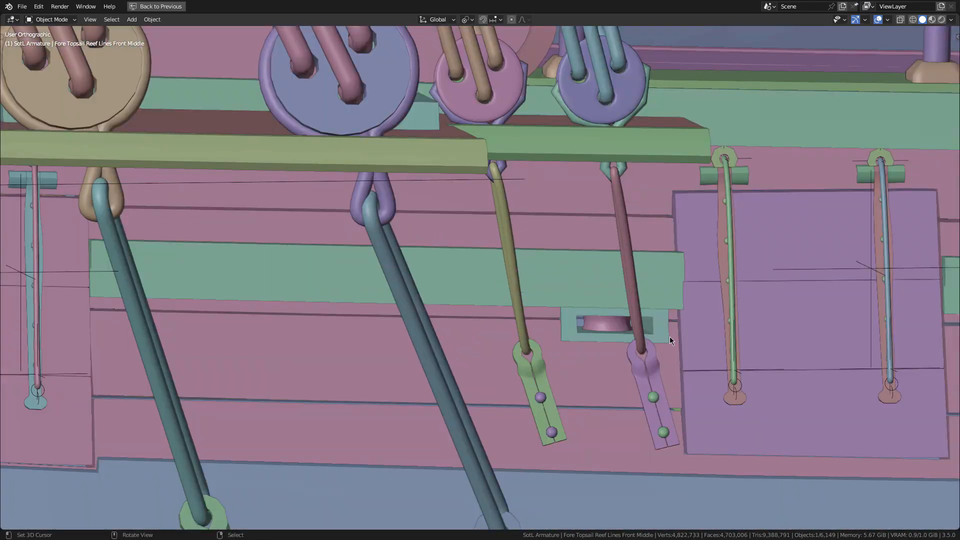
pyautogui.click(597, 324)
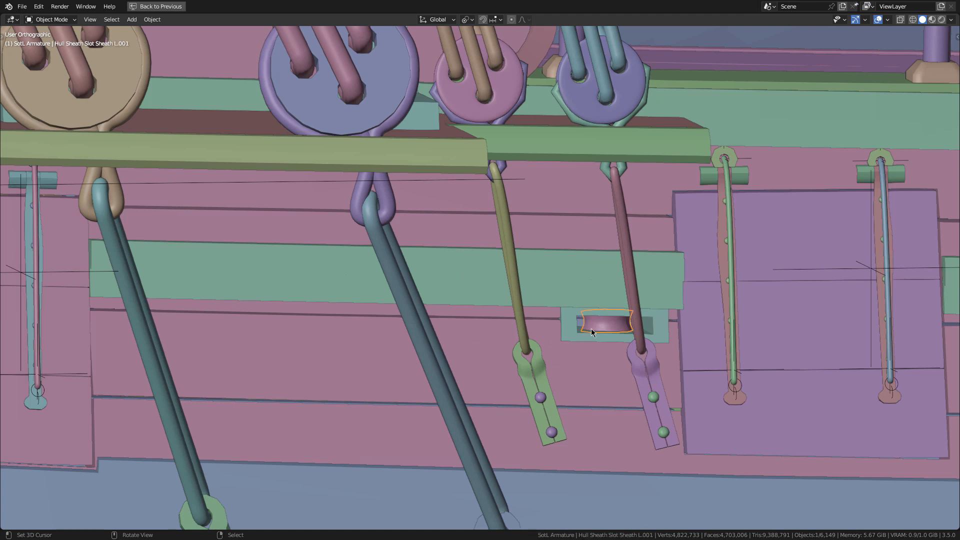
pyautogui.moveTo(587, 333)
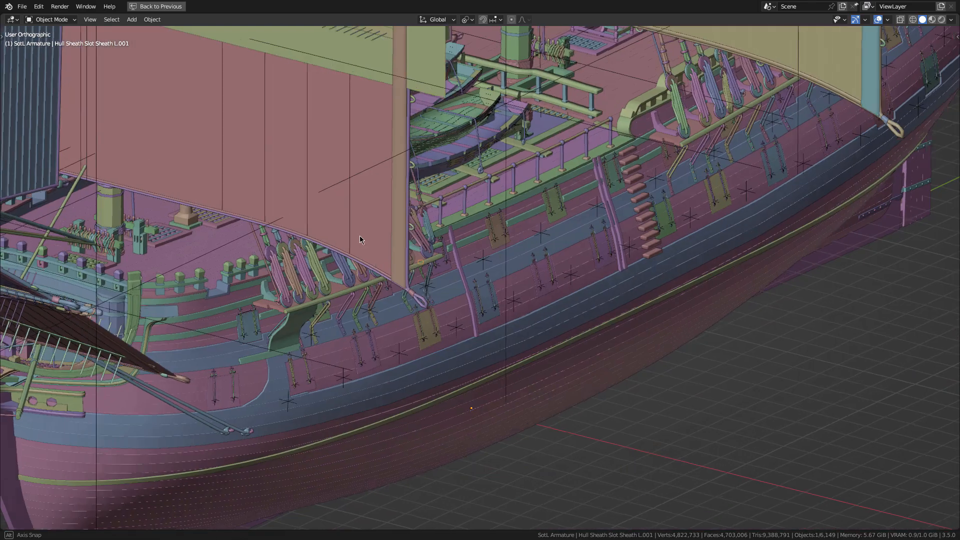
# - Pan toward the bow foresails and deck boats, then frame the whole rigged warship
pyautogui.moveTo(360, 239); pyautogui.dragTo(450, 306)
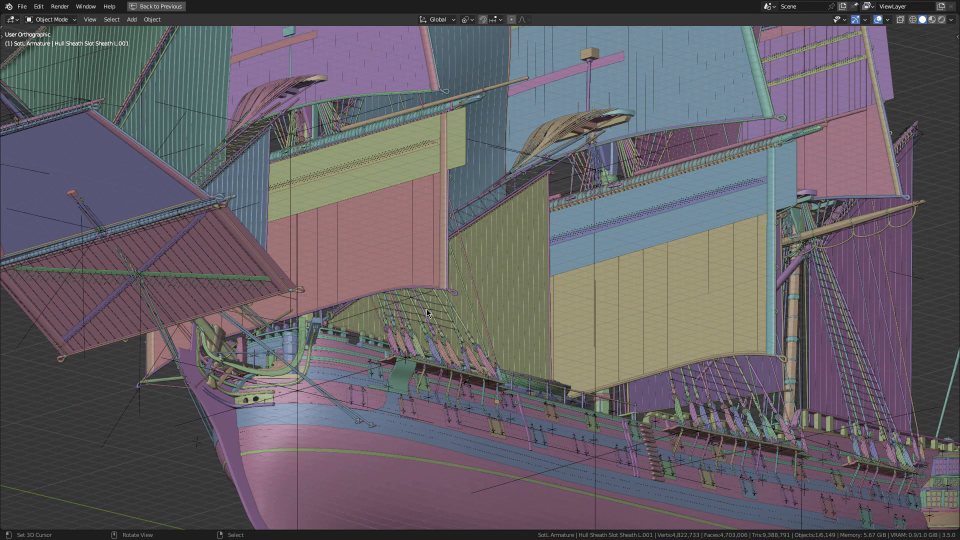
pyautogui.moveTo(587, 338)
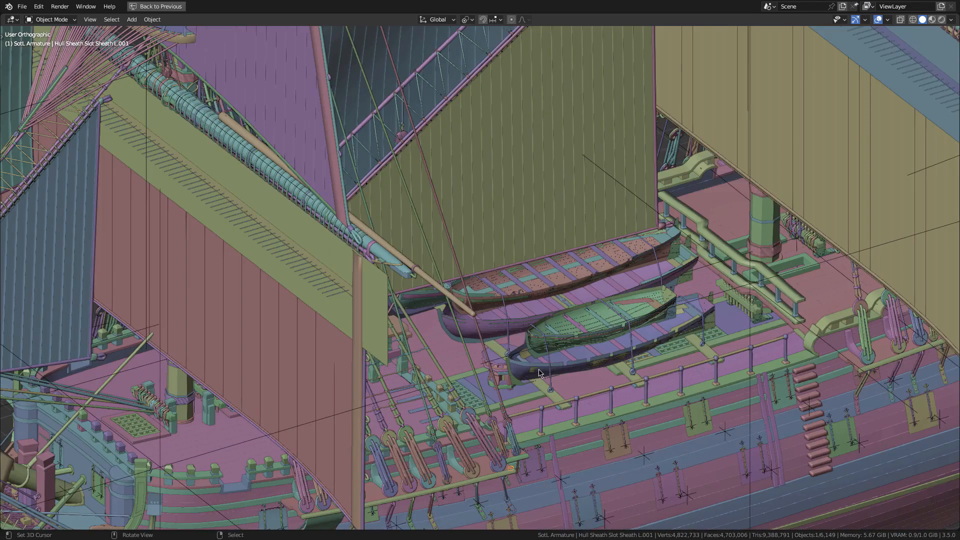
pyautogui.moveTo(538, 373); pyautogui.dragTo(531, 358)
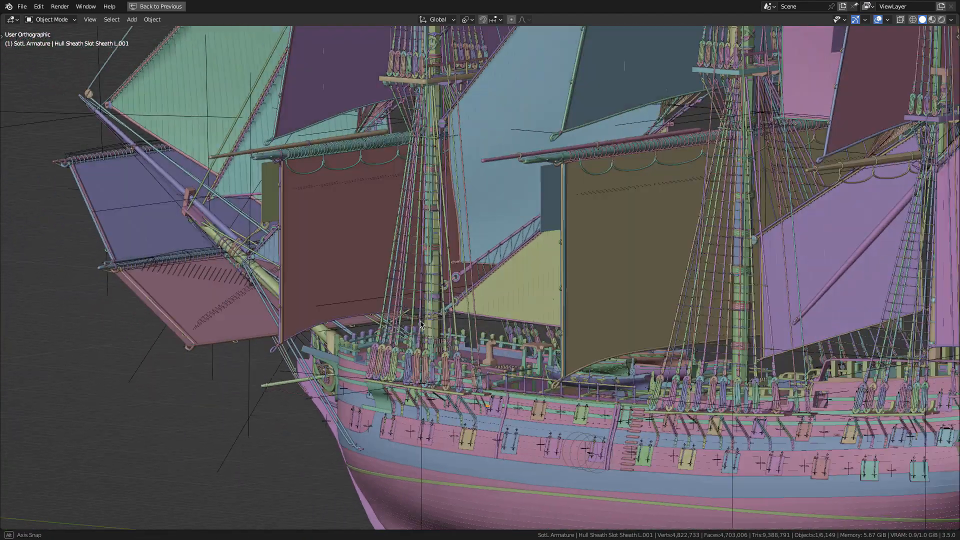
pyautogui.moveTo(428, 324); pyautogui.dragTo(403, 343)
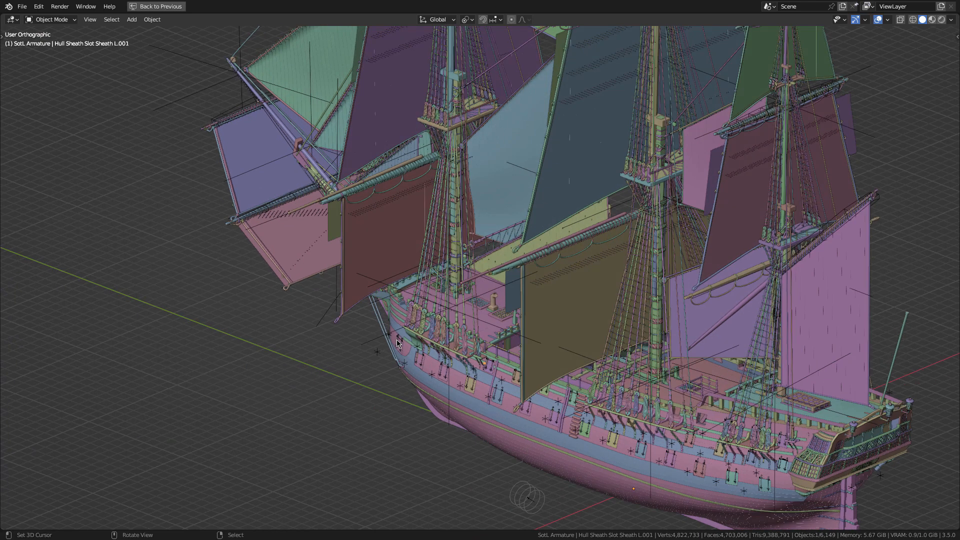